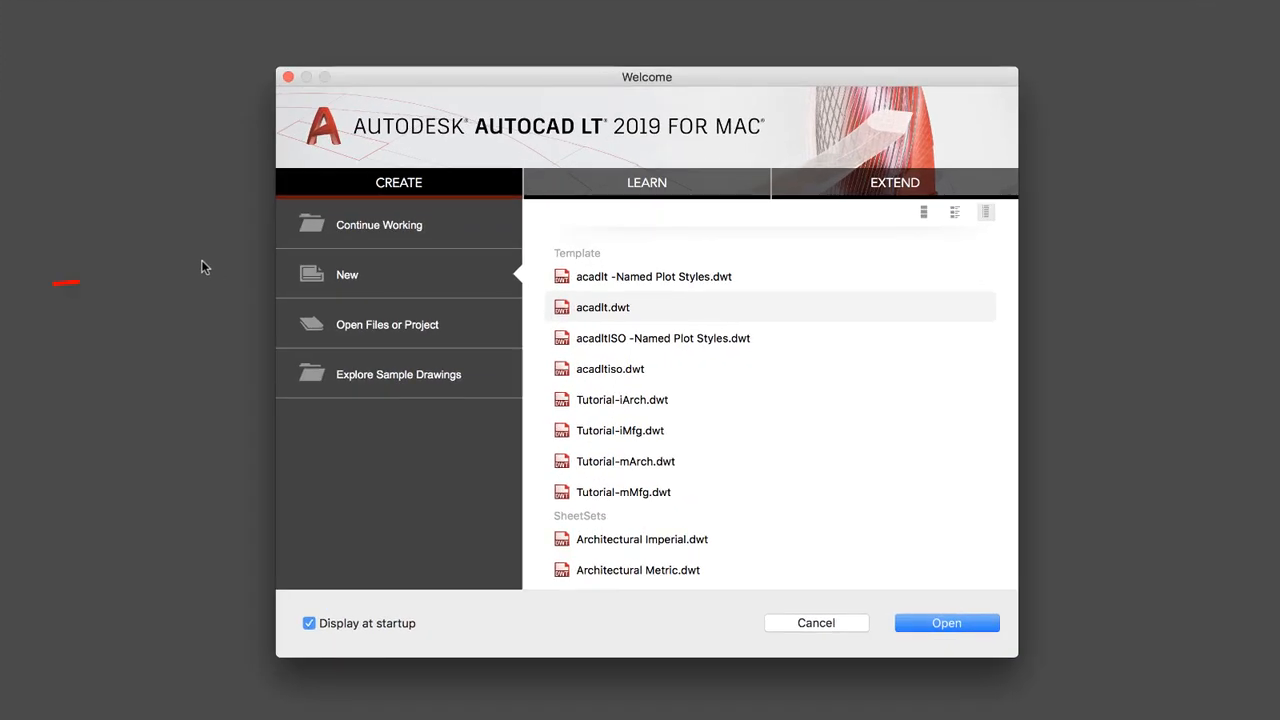
mouse_move(204, 265)
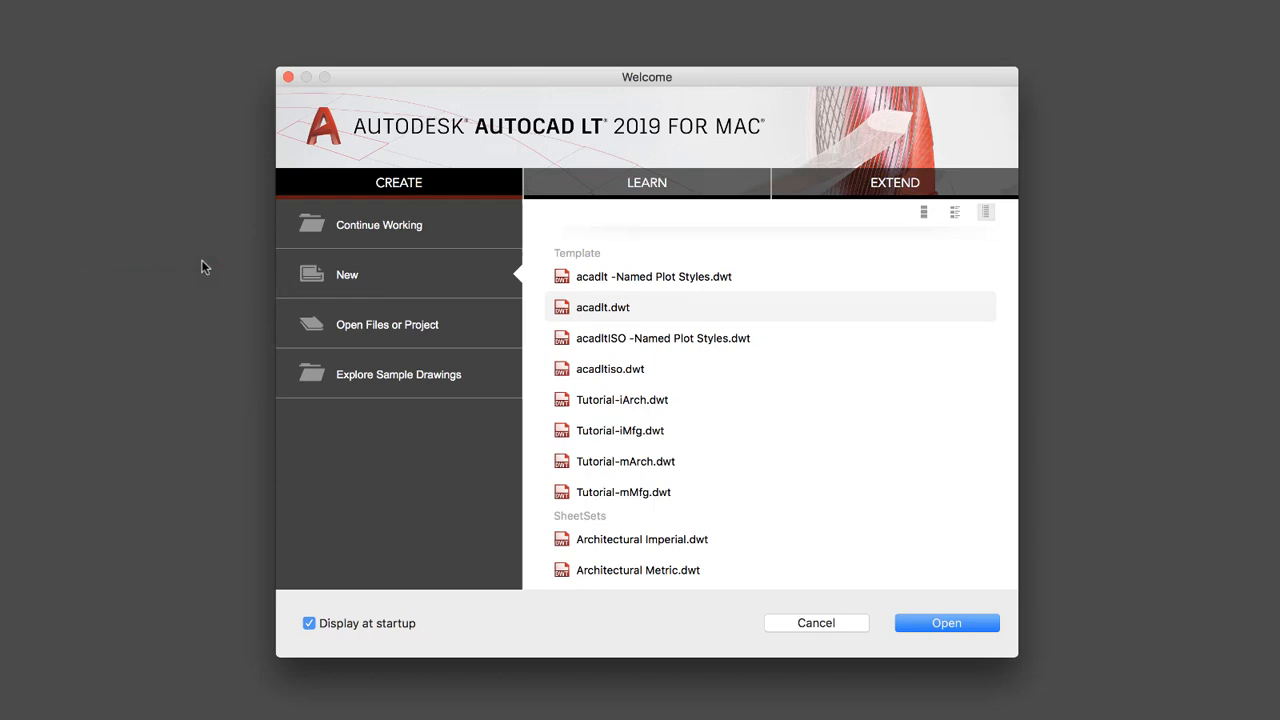
List this week's recent drawings, including Floor Plan.dwg, under Continue Working.
click(378, 224)
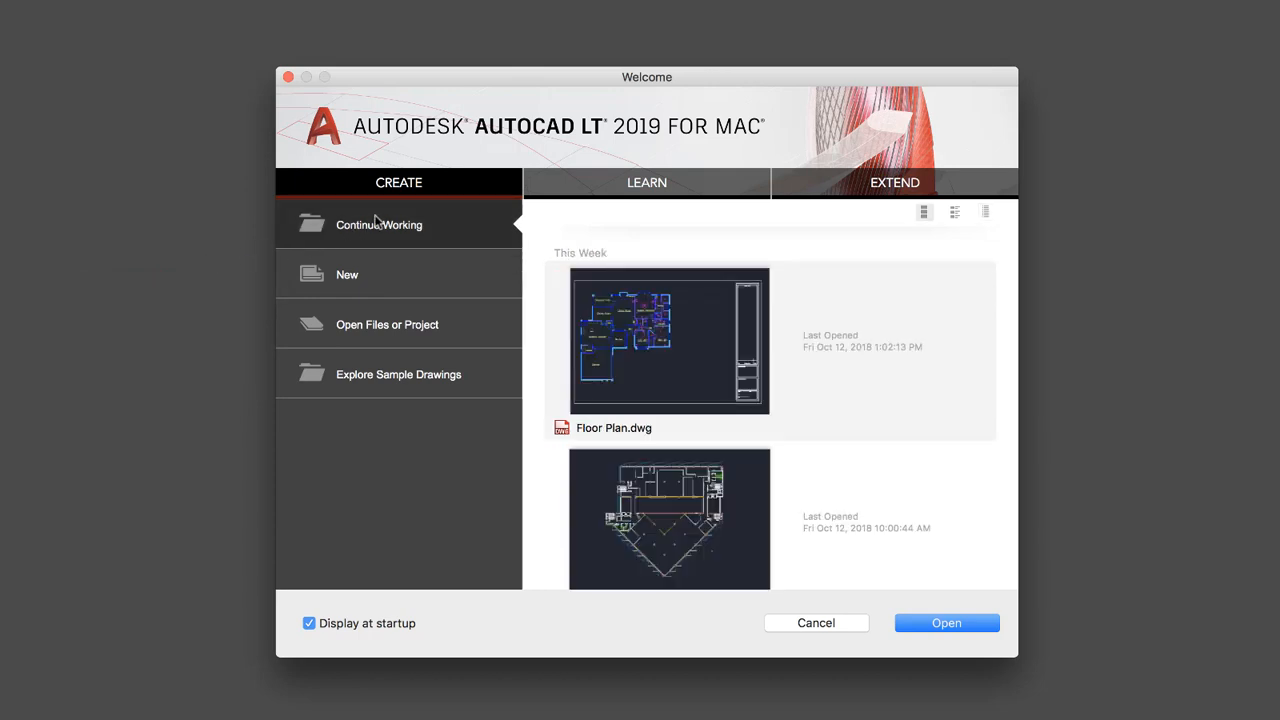
click(386, 324)
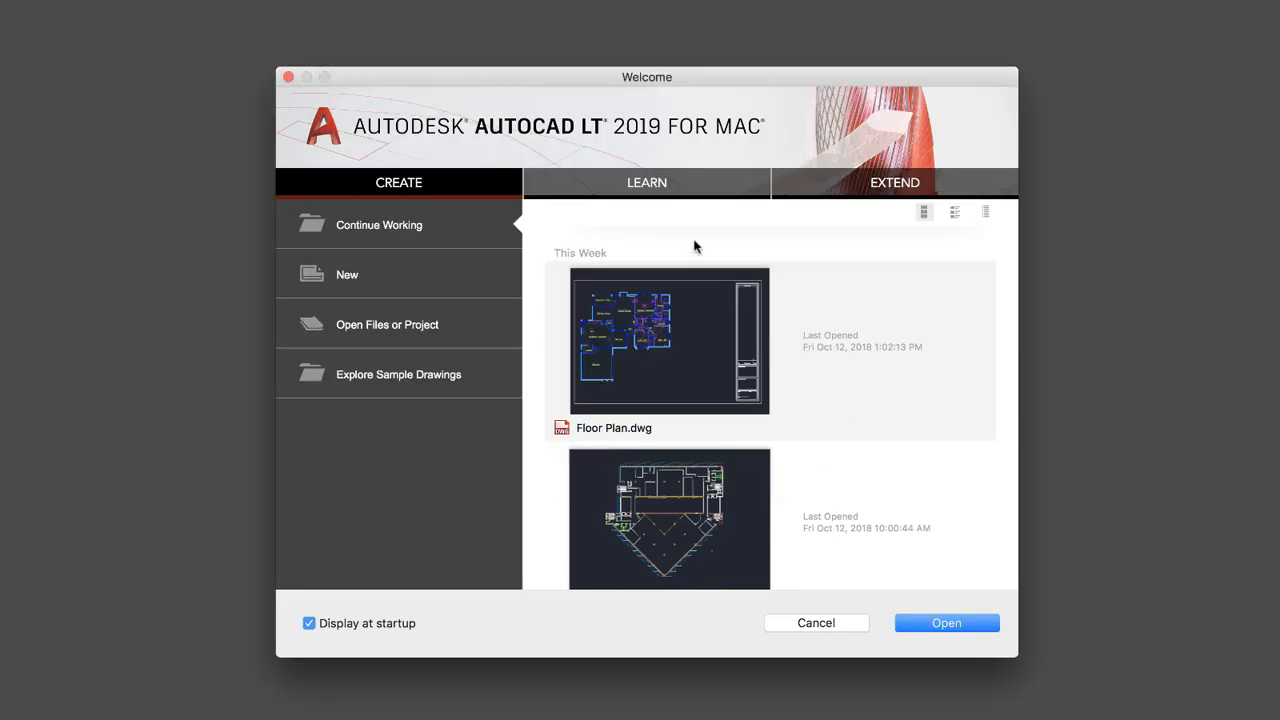
click(646, 182)
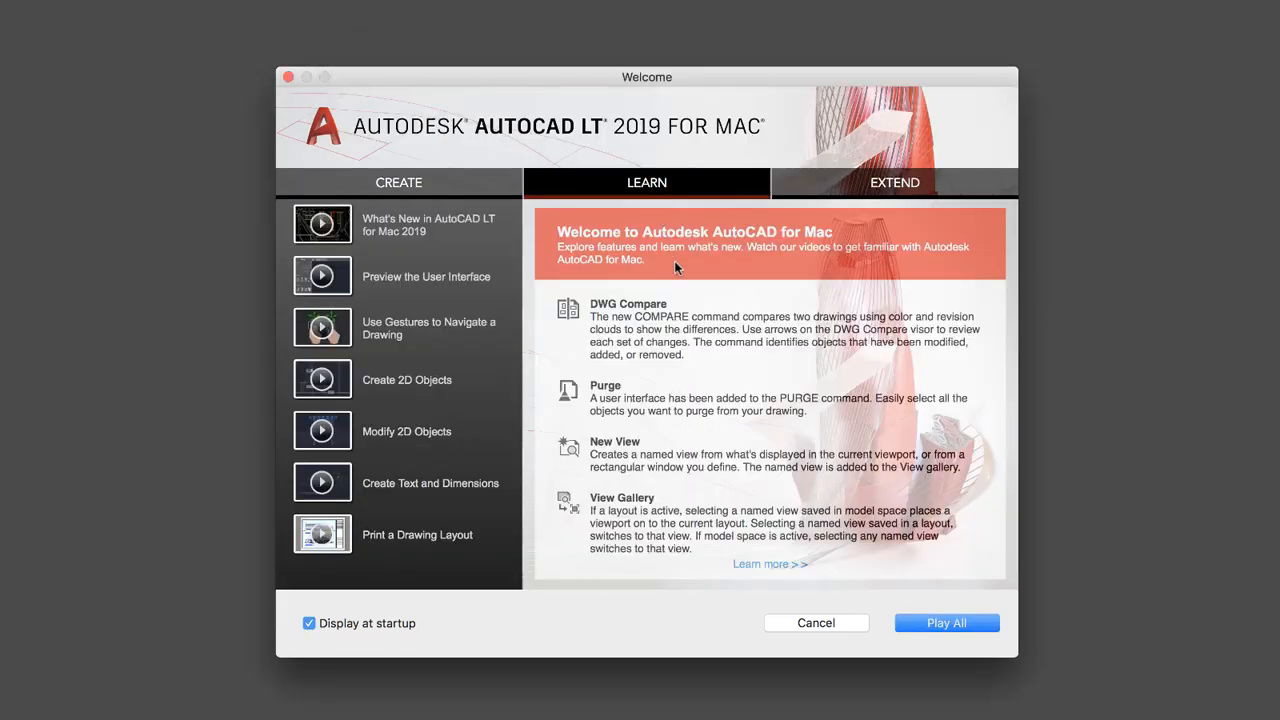
scroll(down, 3)
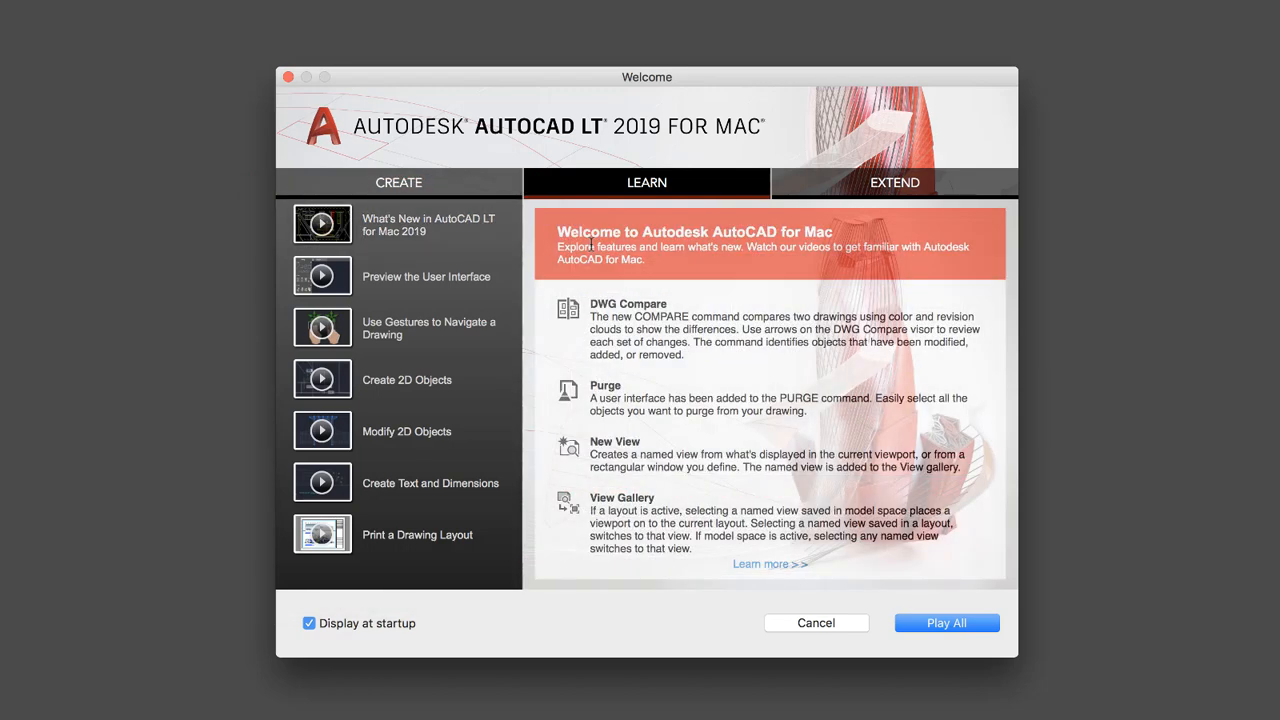
click(894, 182)
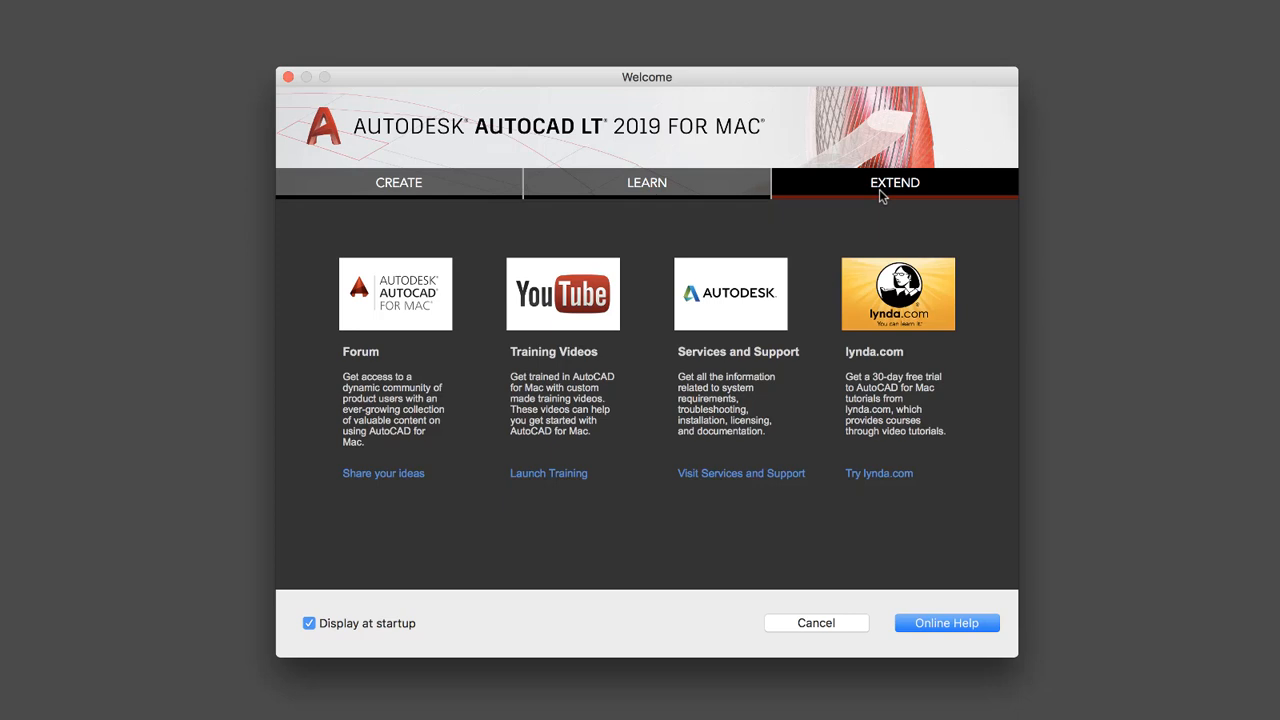
click(398, 182)
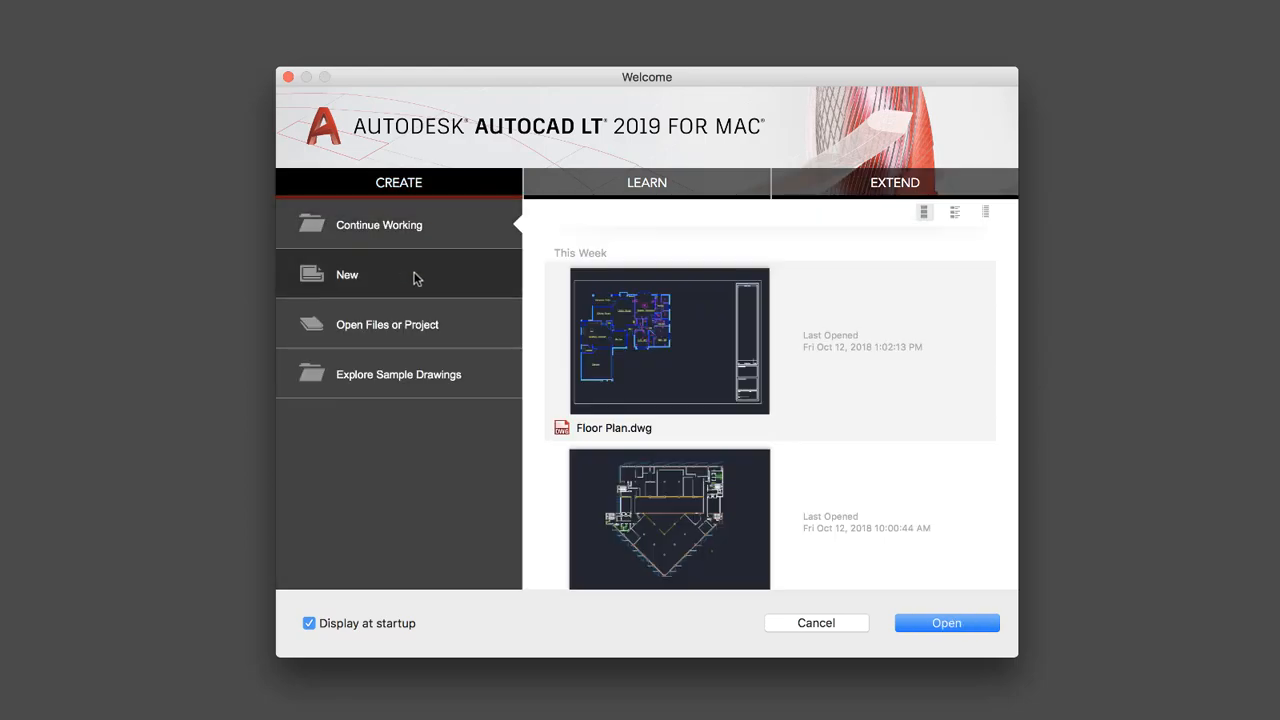
Start blank Drawing1, try Help > Search, and show the toolbar's display options.
click(347, 274)
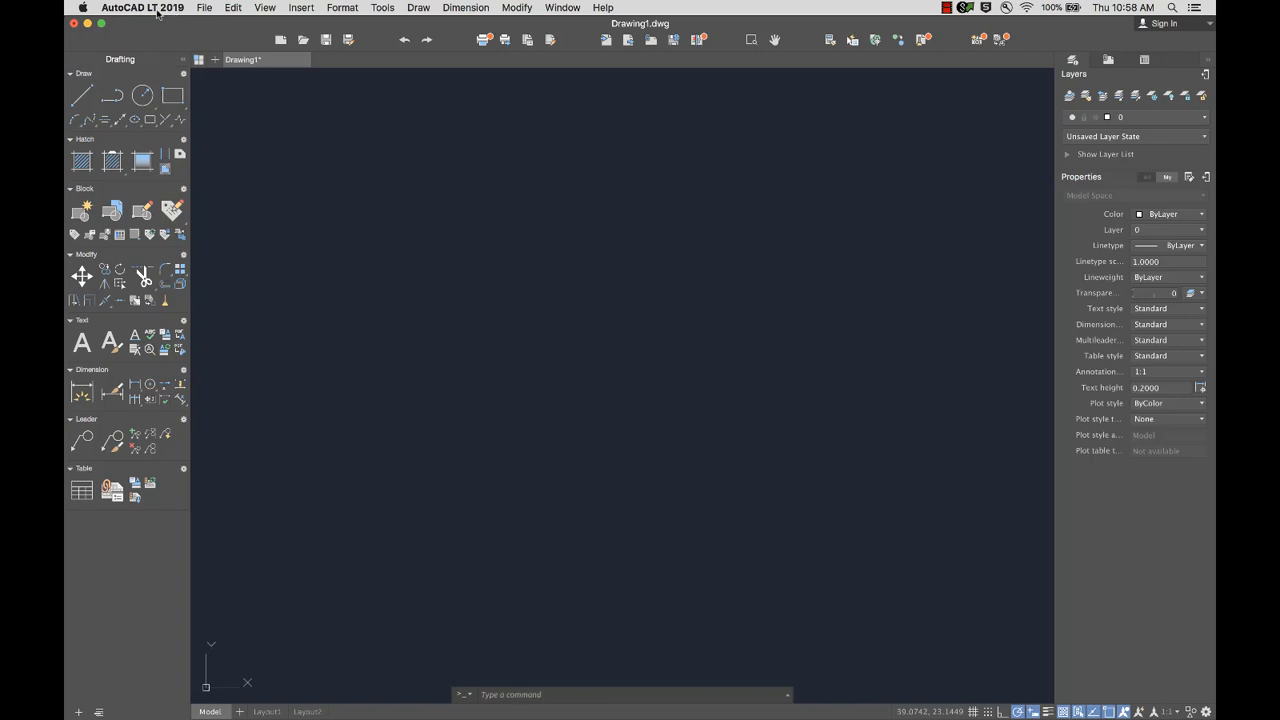
click(140, 9)
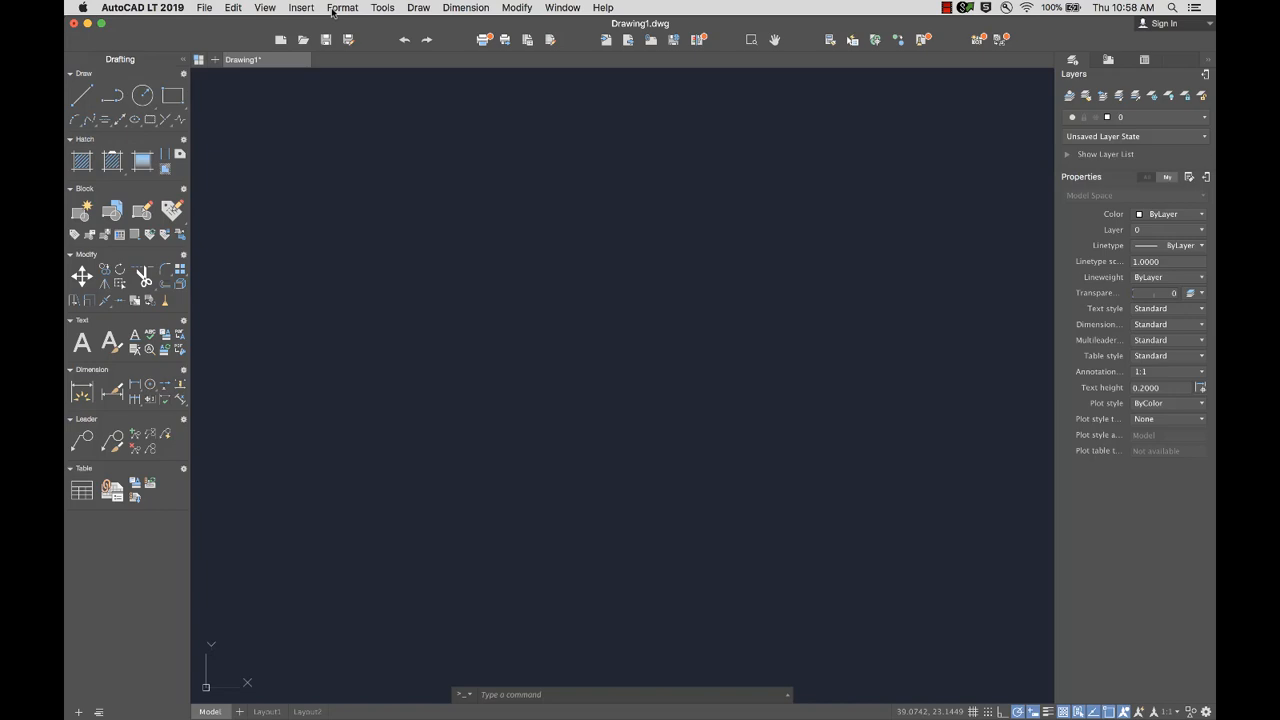
click(606, 8)
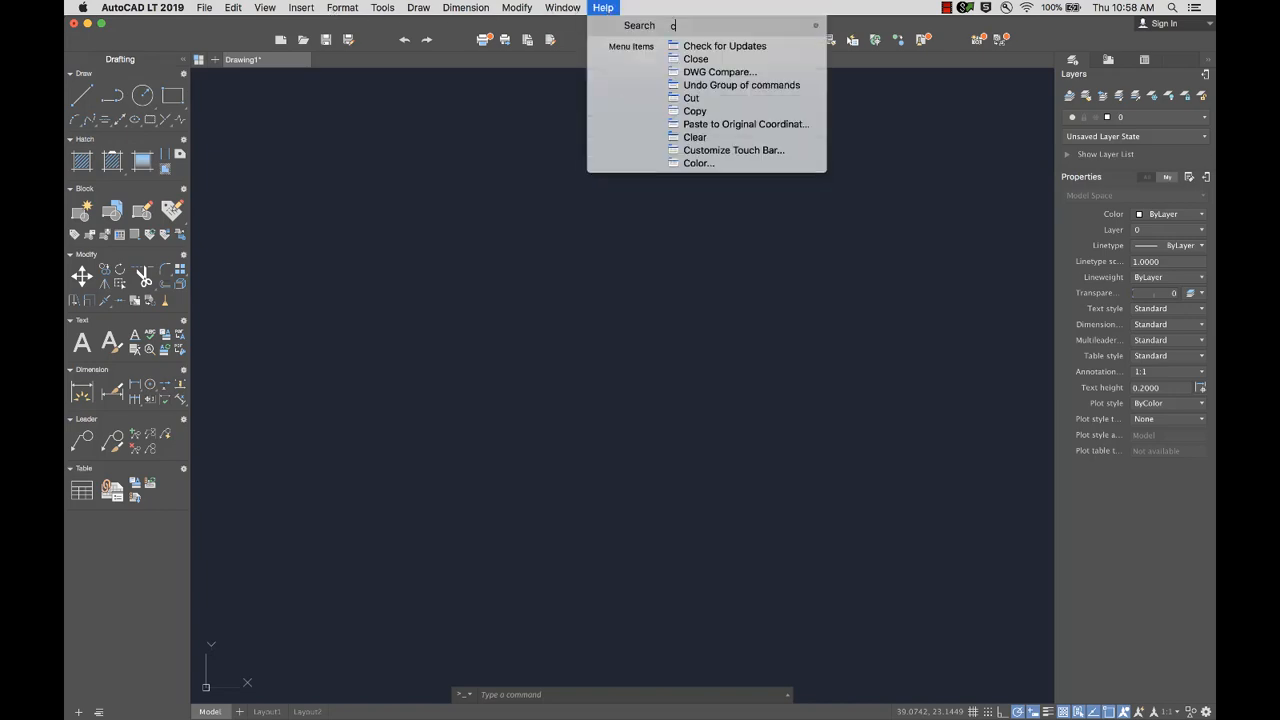
click(235, 8)
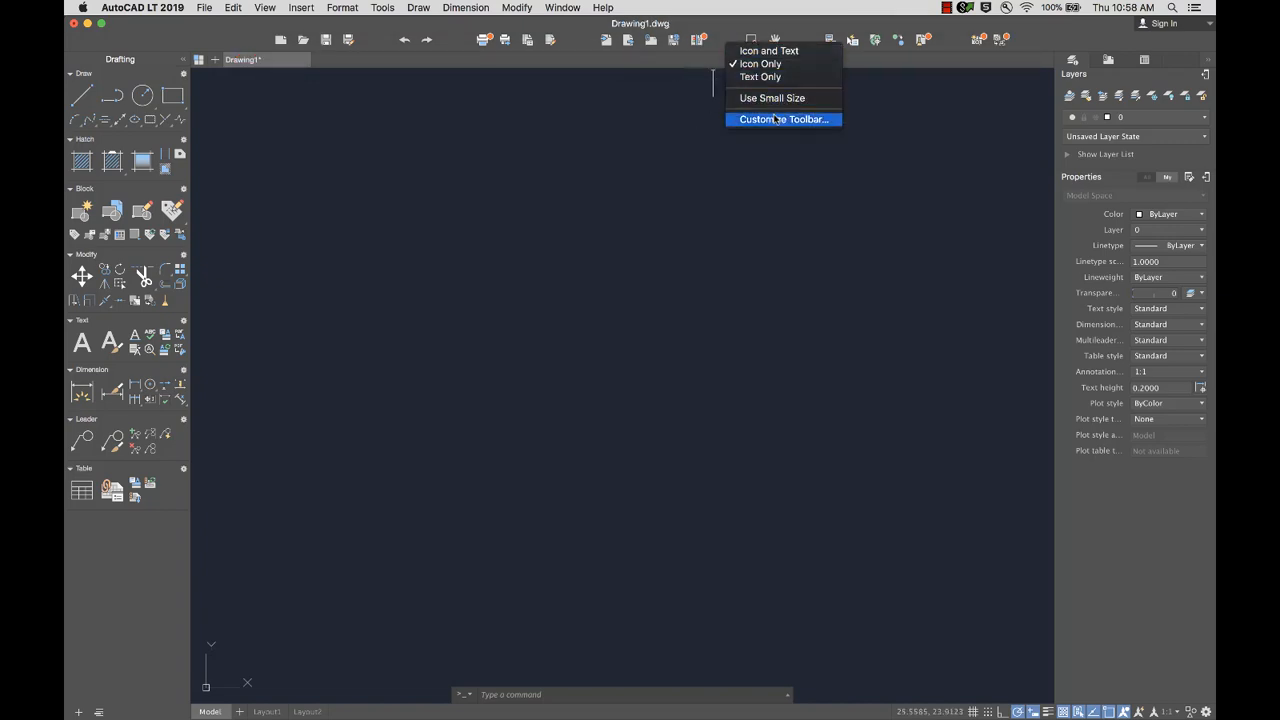
Review the Customize Toolbar items, then close them with Done.
click(783, 119)
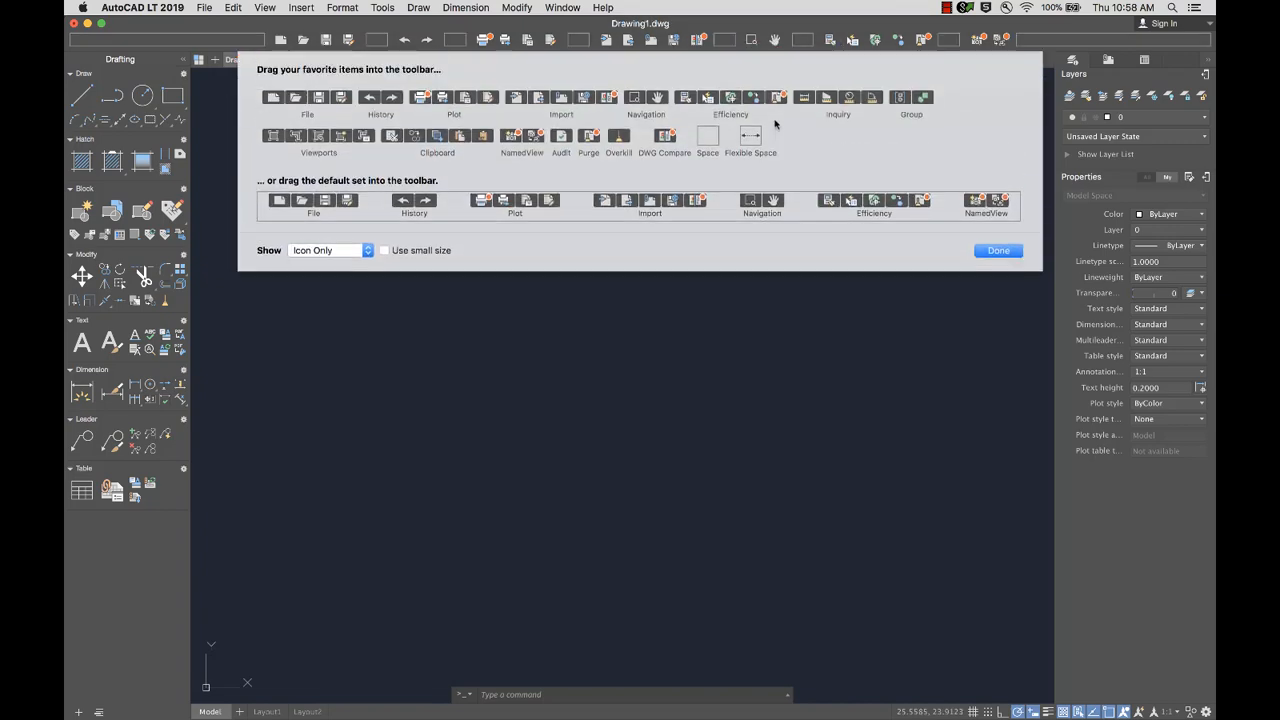
click(998, 250)
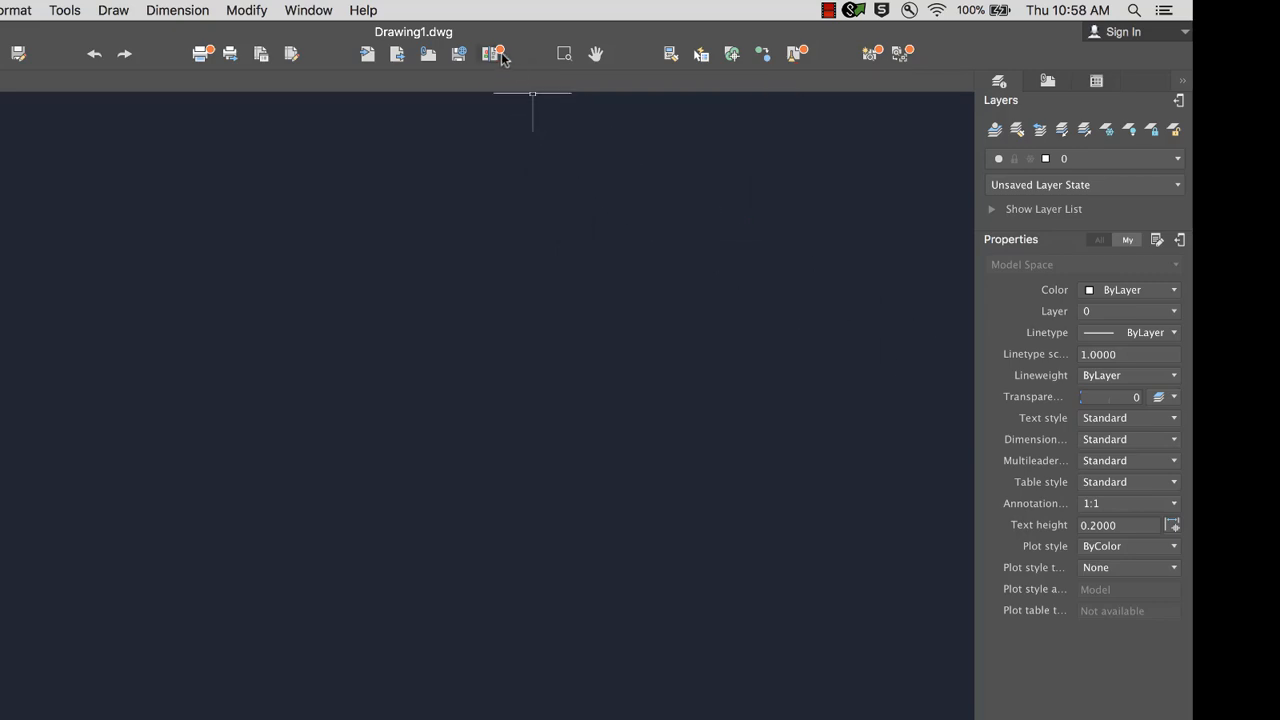
View the DWG Compare tip, then turn off Help > Highlight New Features.
click(491, 53)
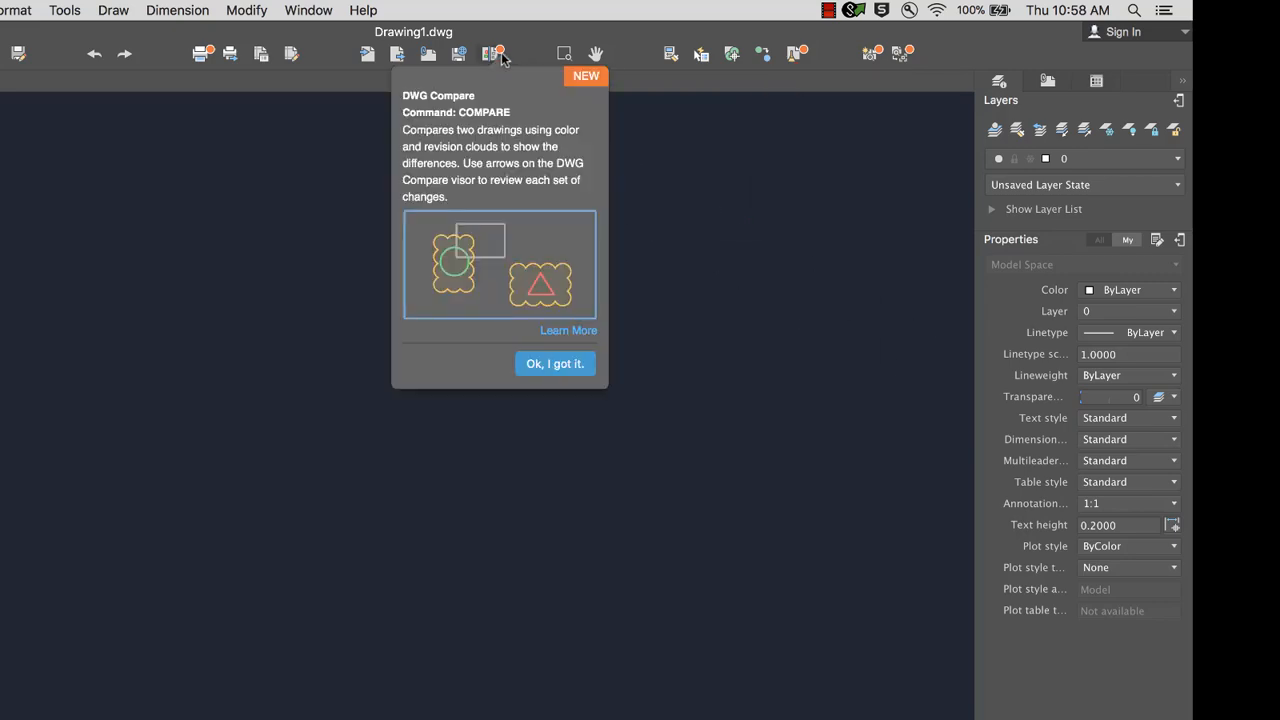
mouse_move(565, 335)
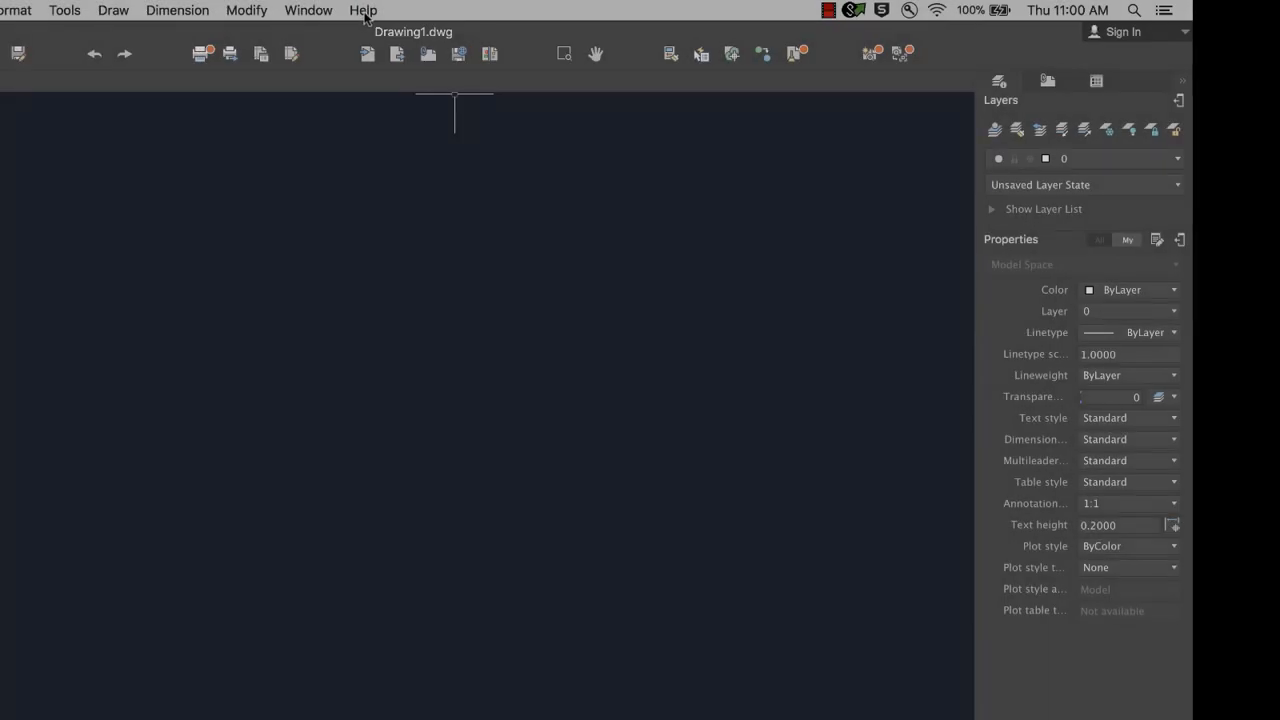
click(365, 10)
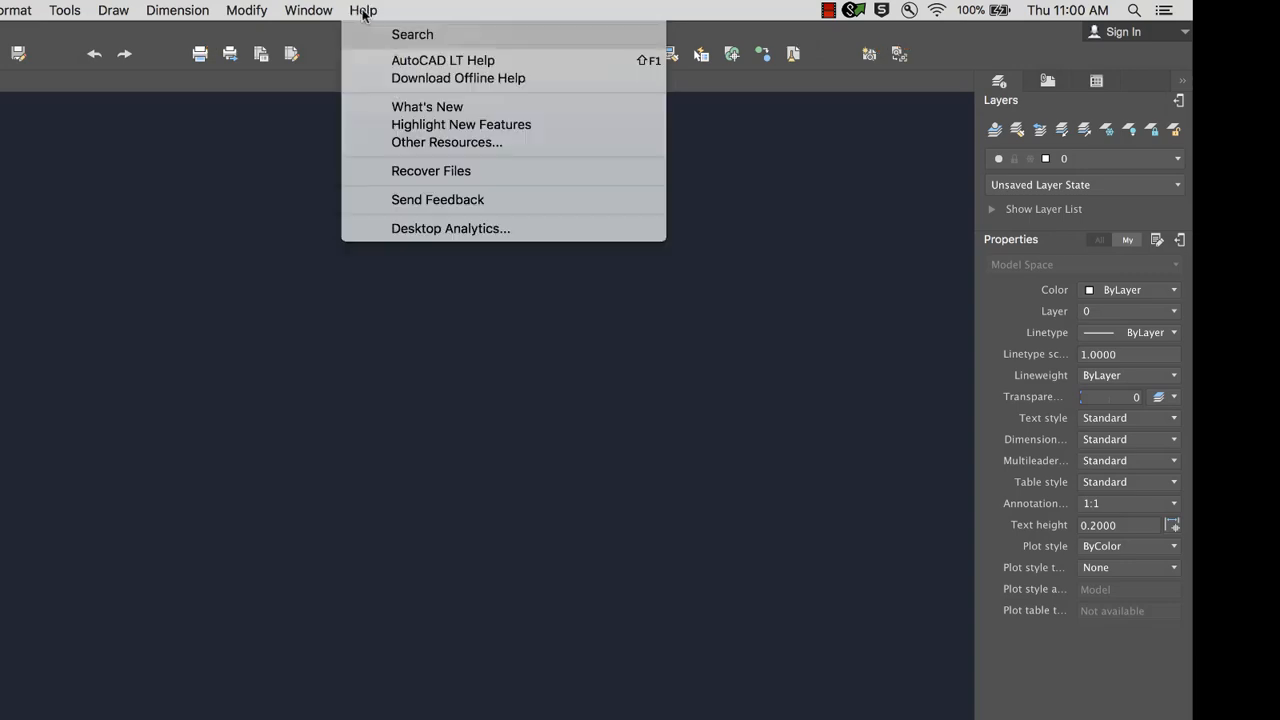
click(363, 10)
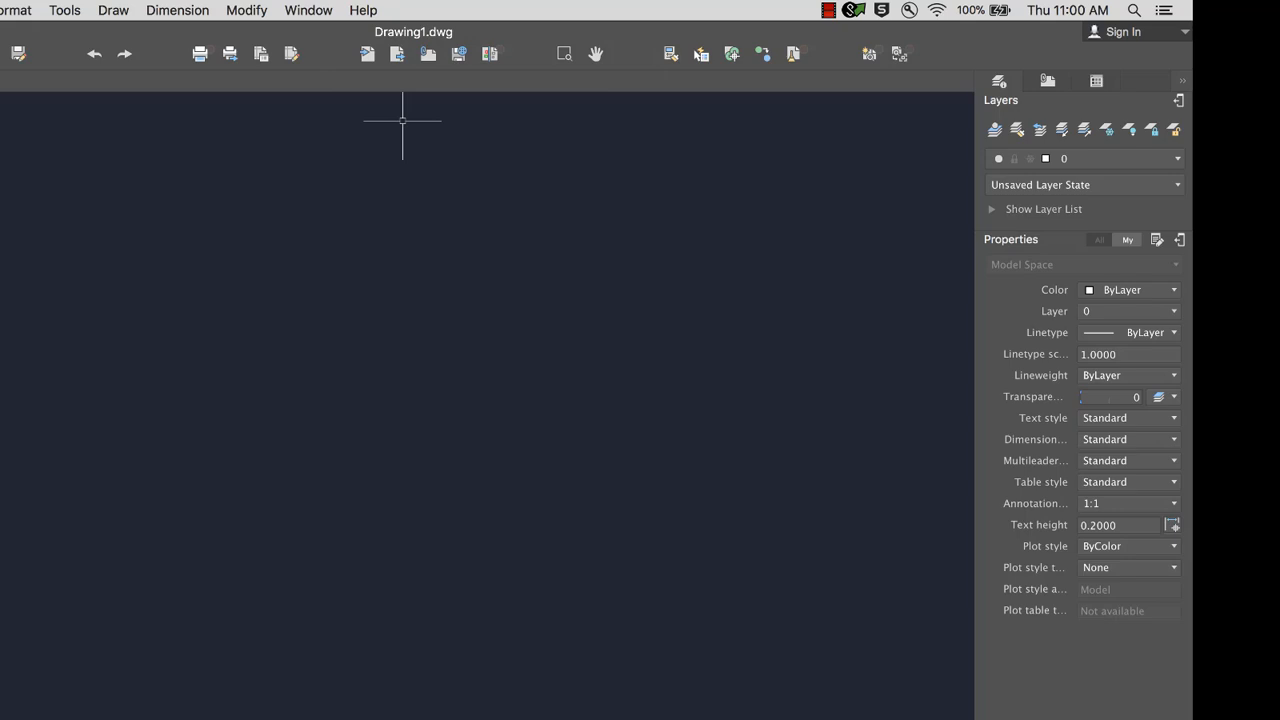
text(shown)
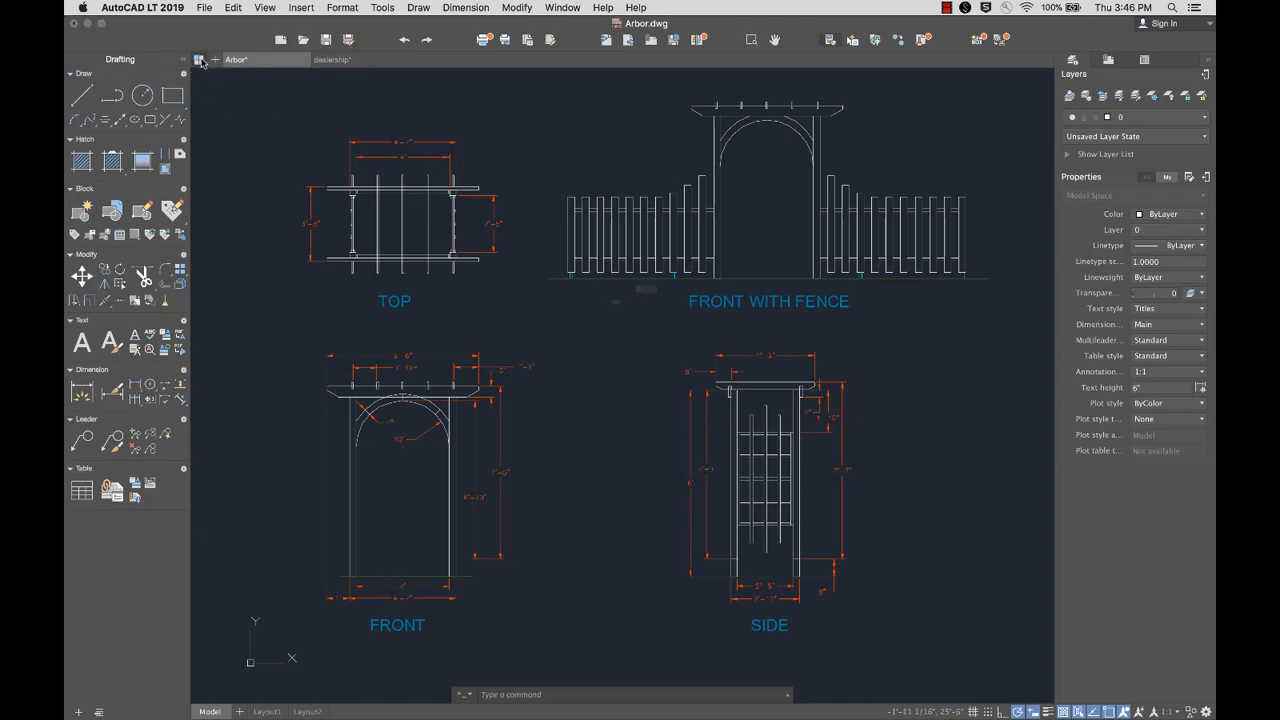
Open the dealership drawing as a second file tab beside Arbor.dwg.
click(199, 59)
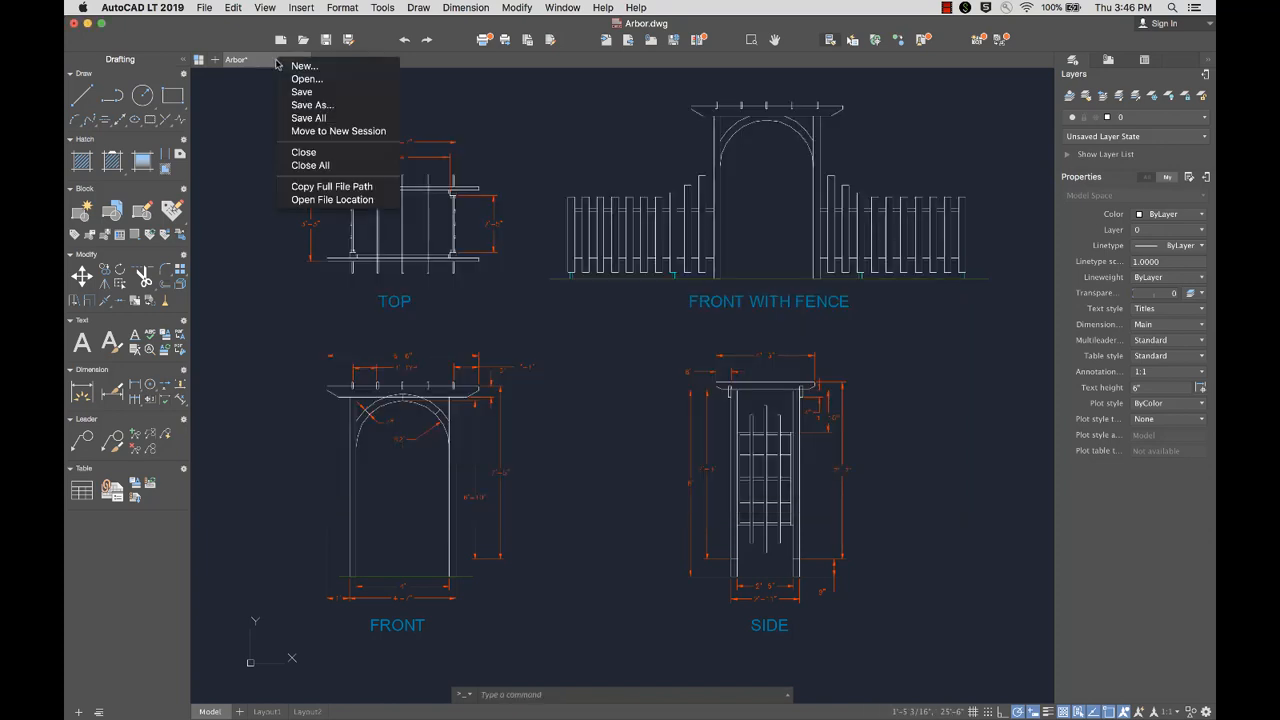
click(305, 65)
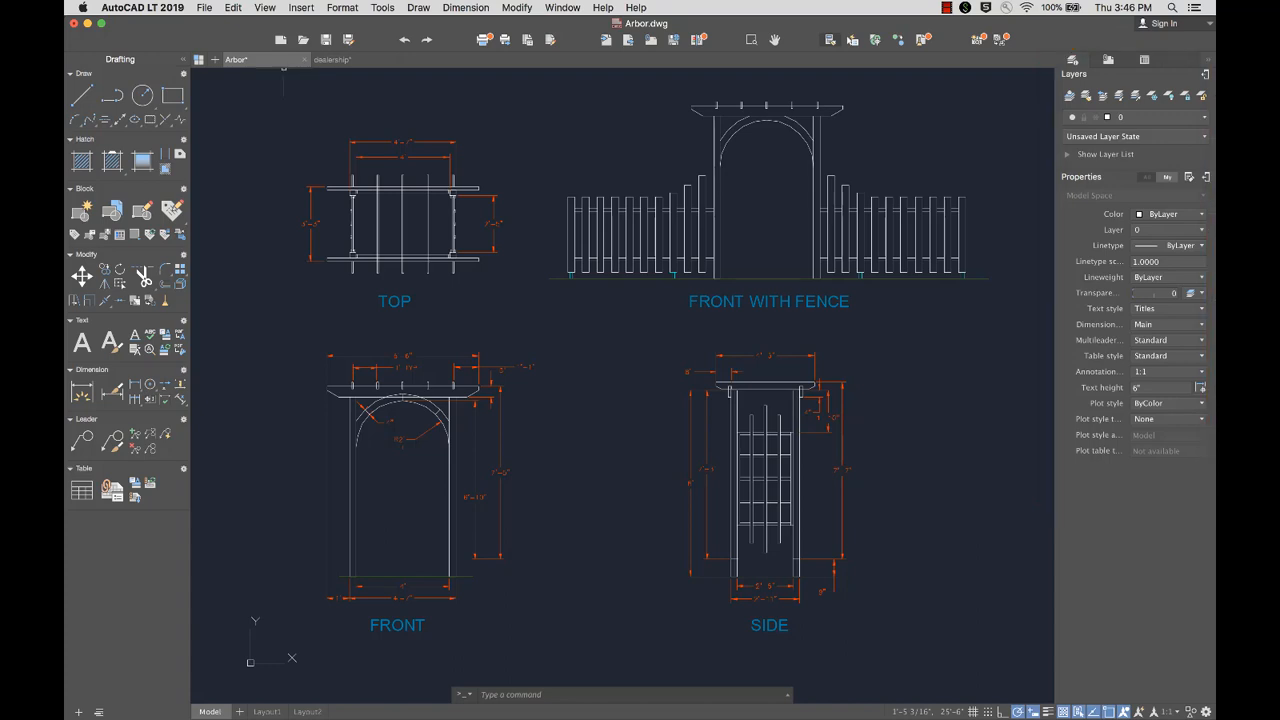
mouse_move(1098, 78)
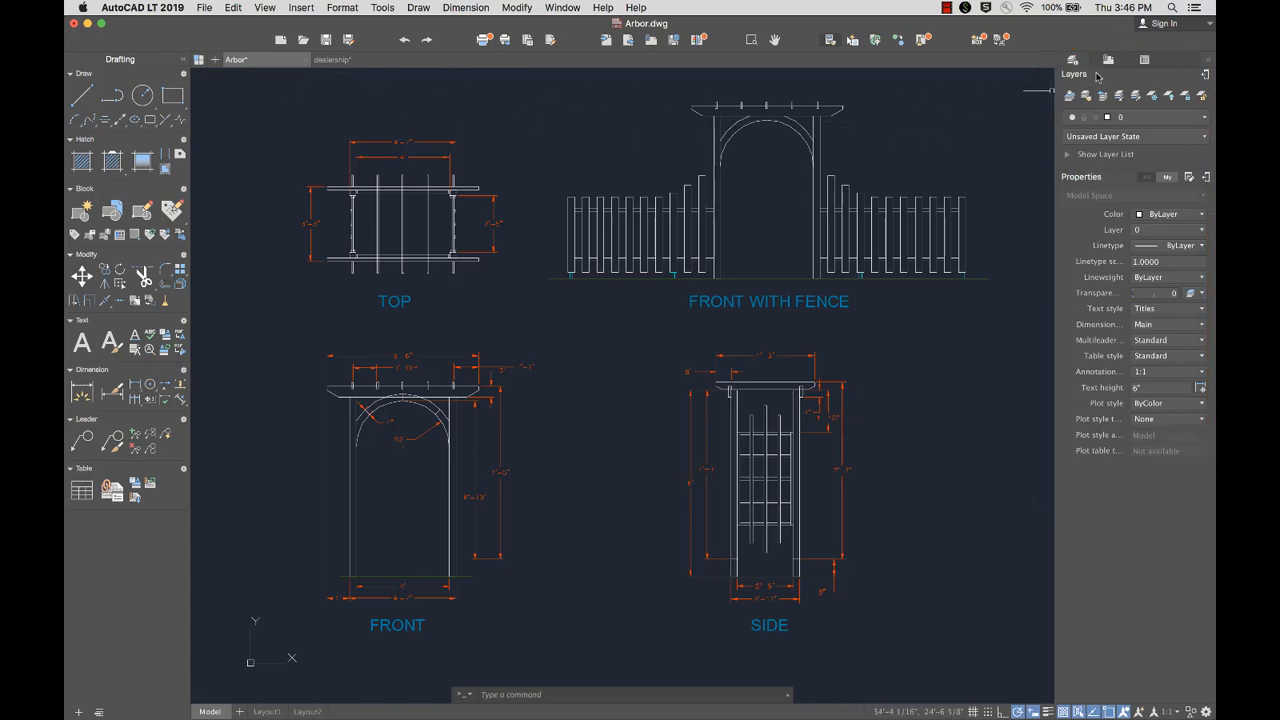
click(1108, 60)
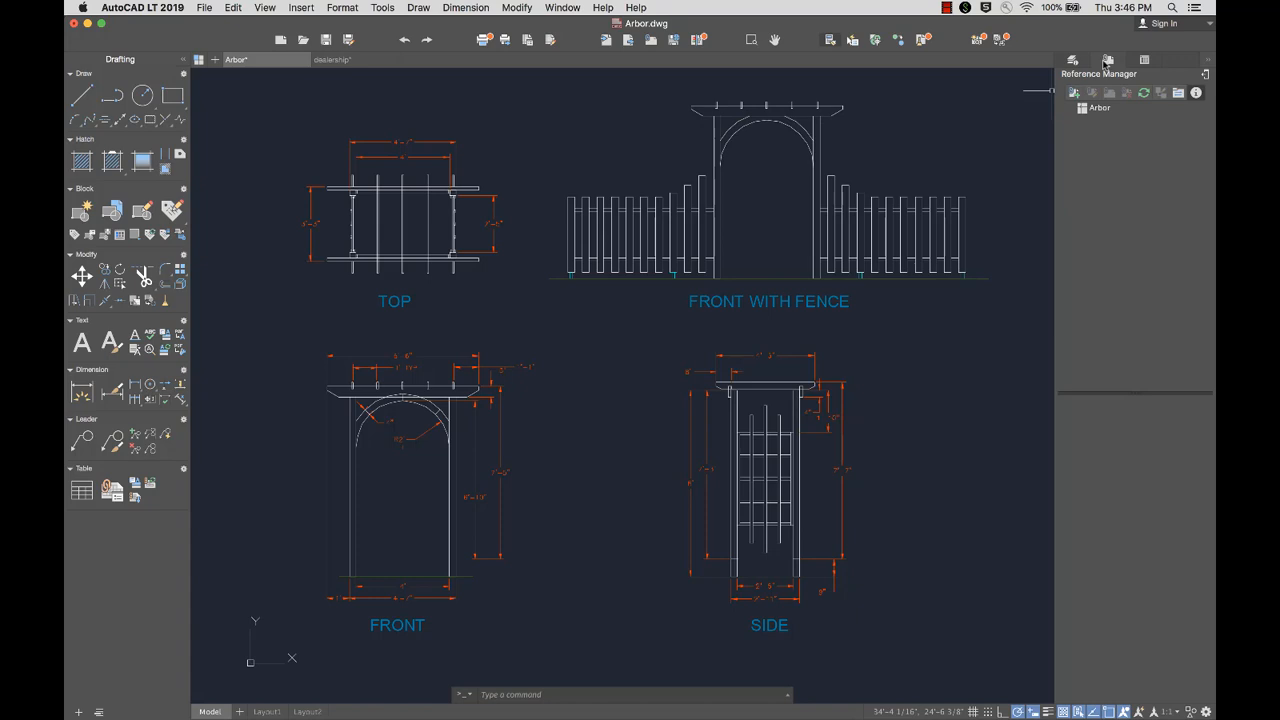
click(1103, 60)
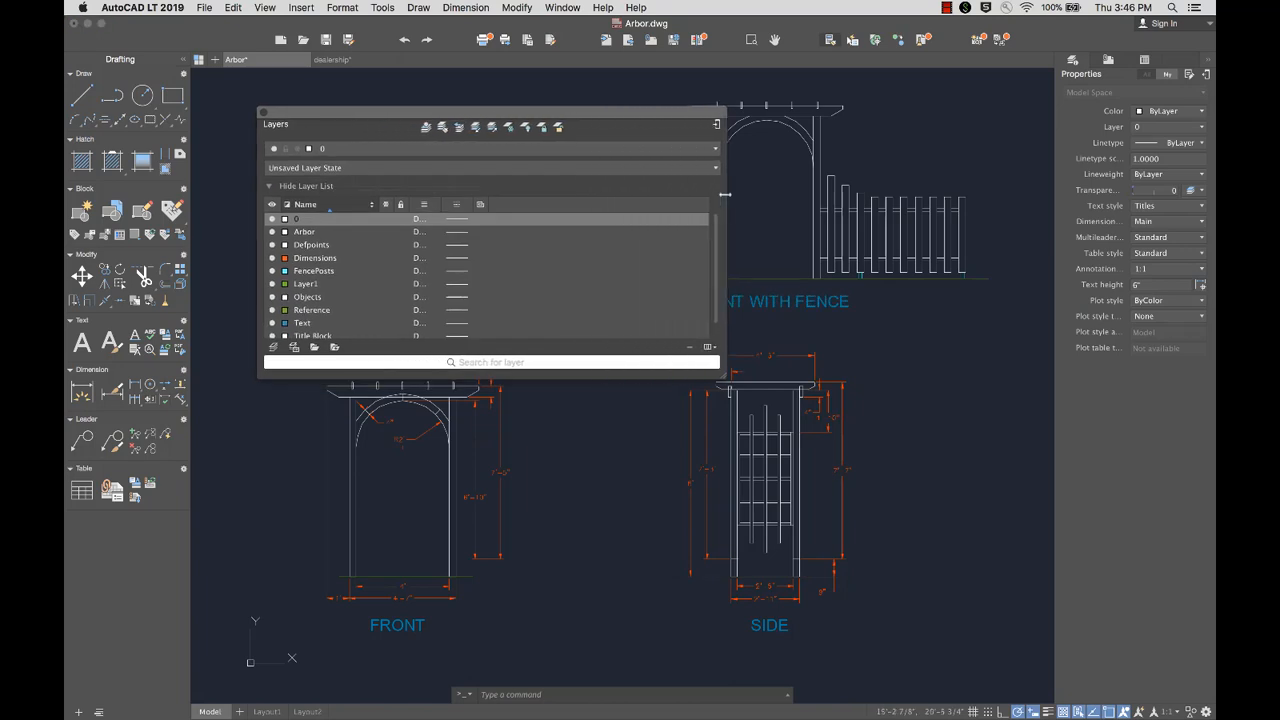
click(713, 123)
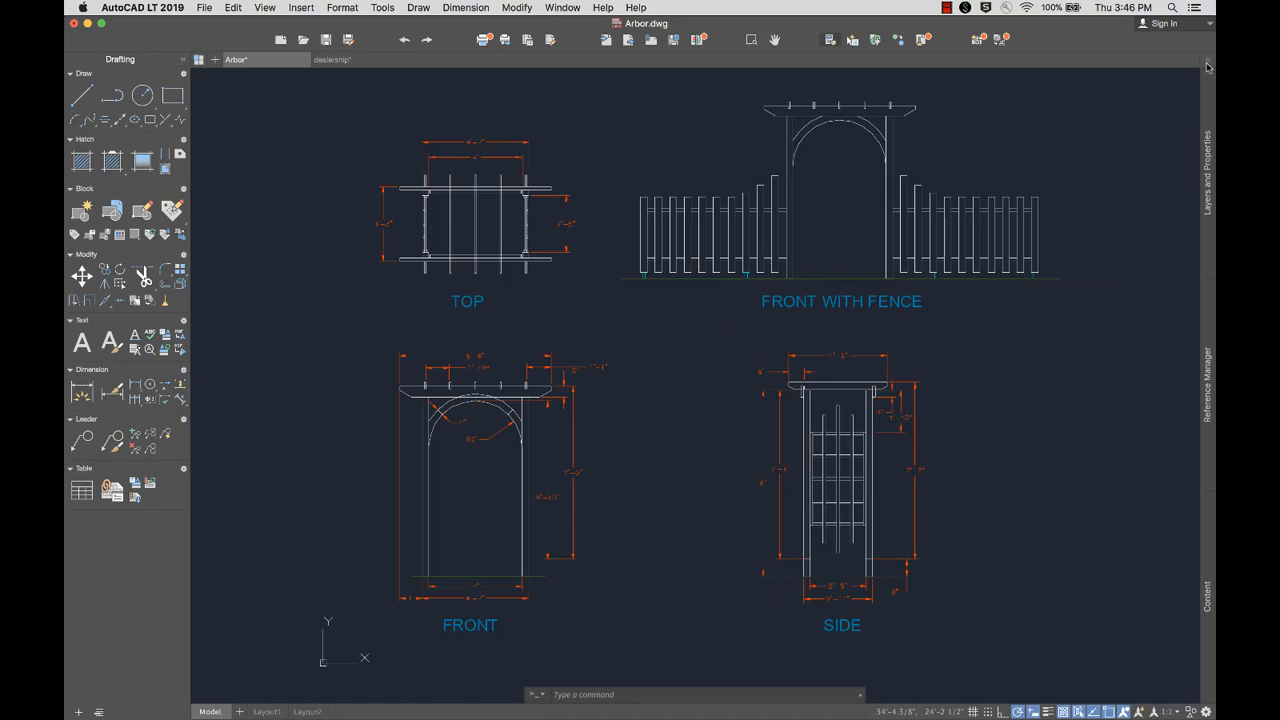
mouse_move(1165, 128)
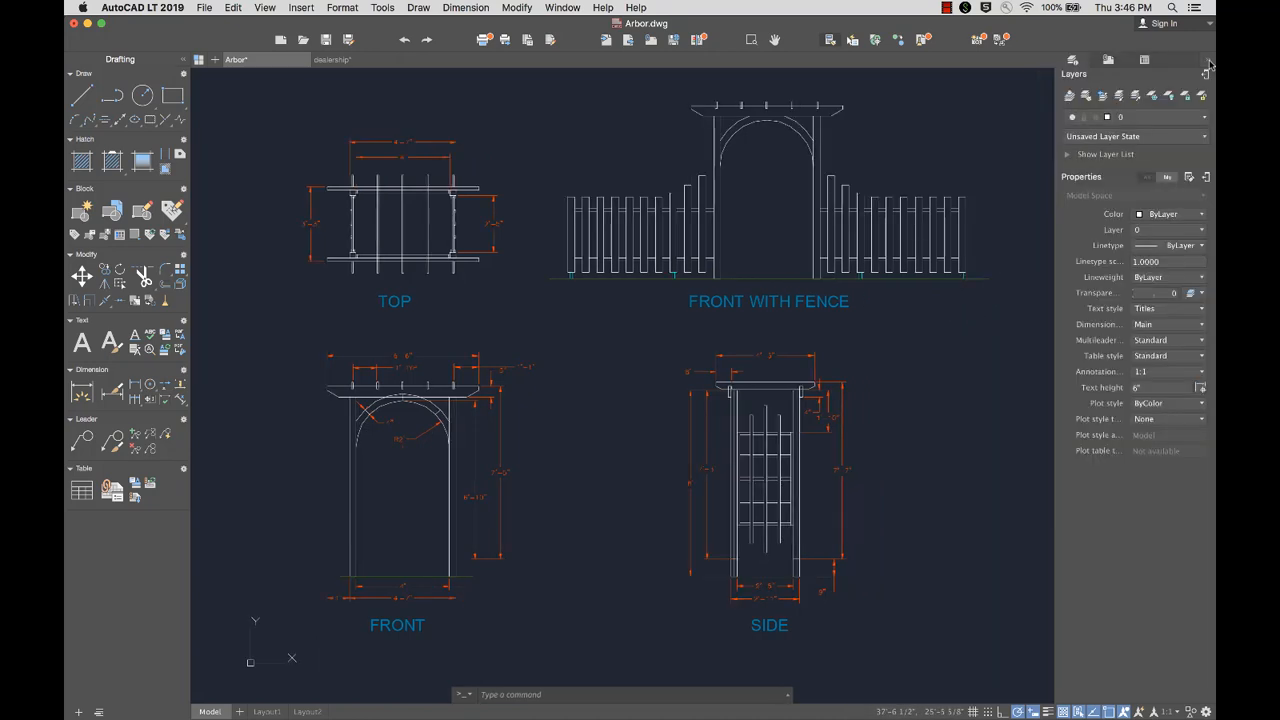
drag(385, 460, 290, 620)
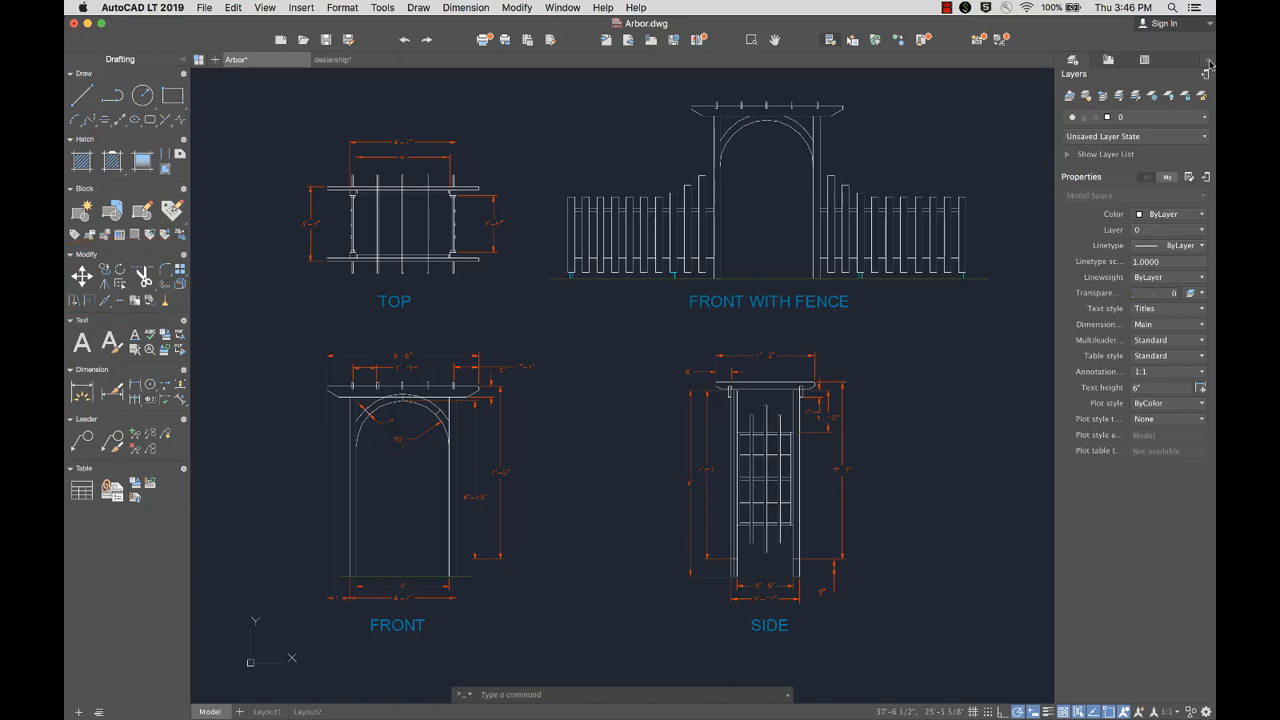
mouse_move(945, 100)
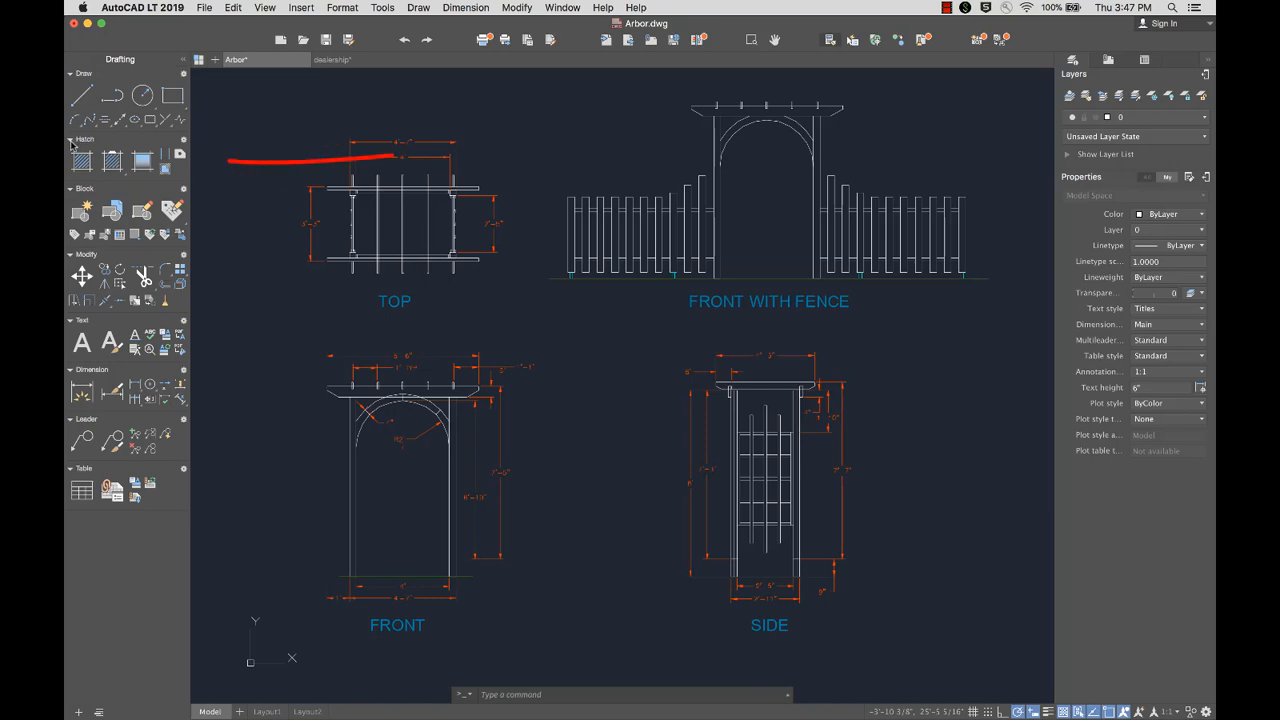
Move the Text tool group above Modify in the Tool Sets group order list.
drag(390, 157, 210, 160)
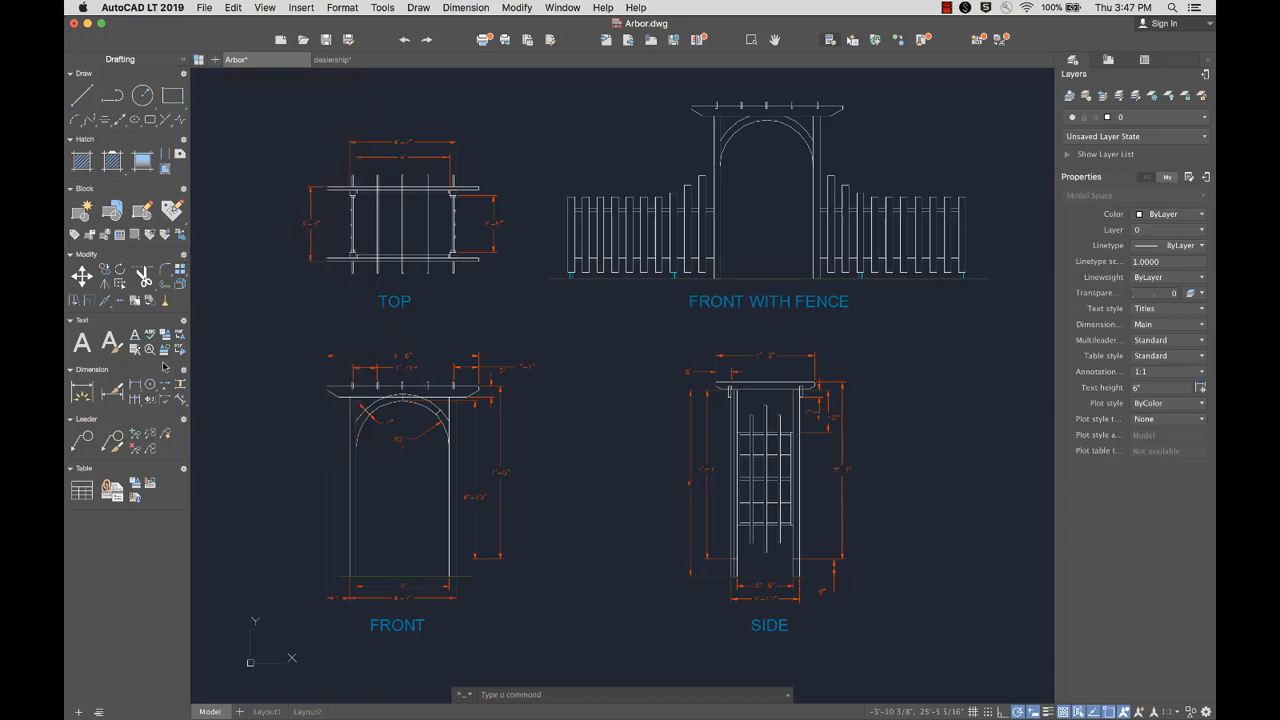
click(97, 711)
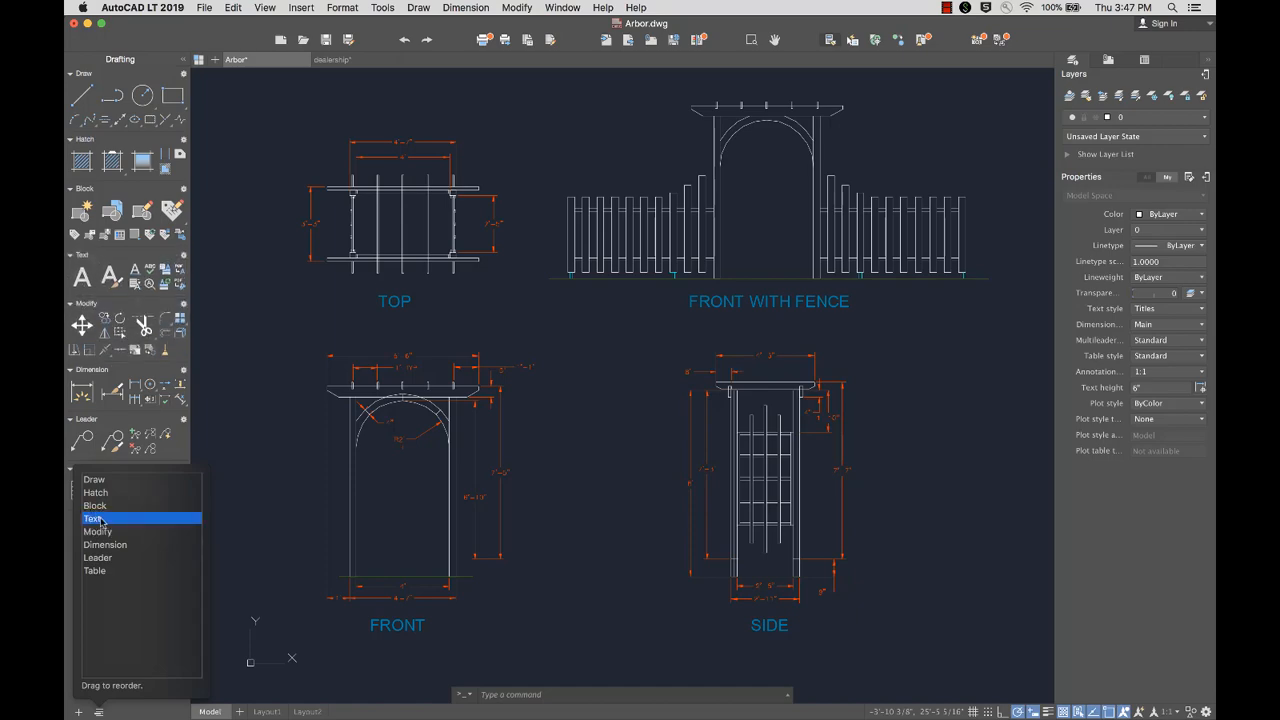
click(93, 517)
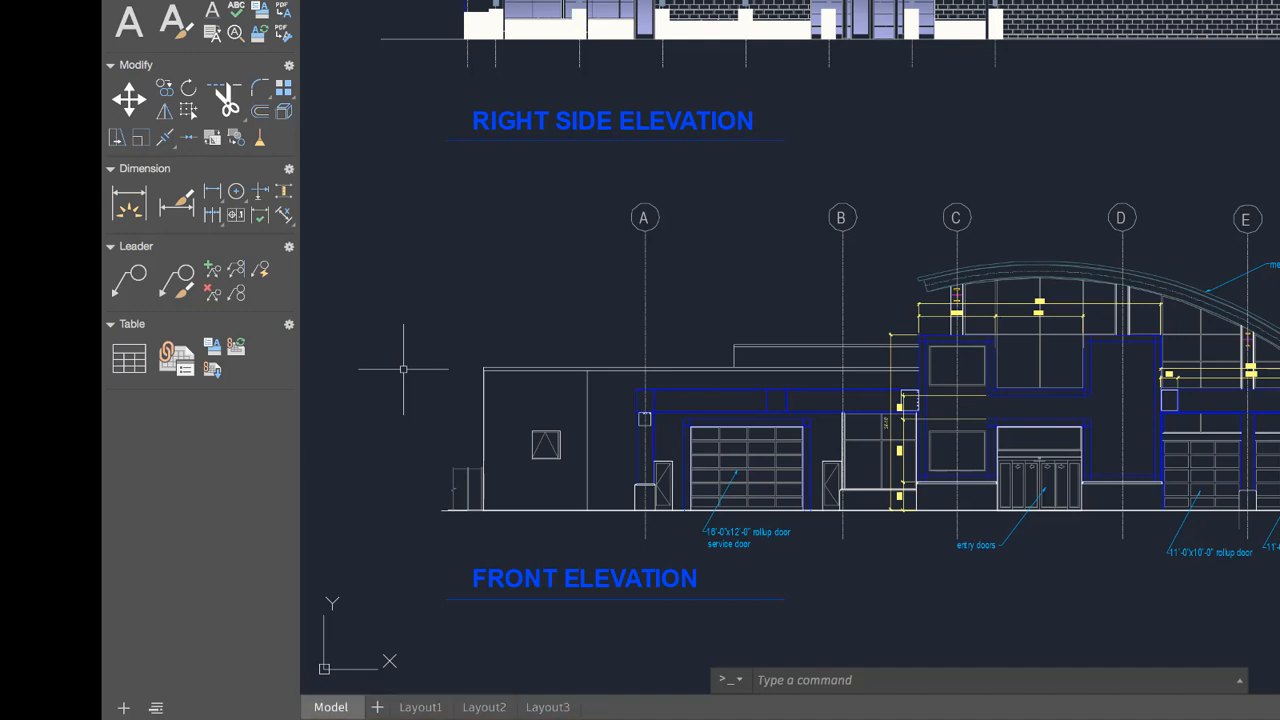
Show the dealership elevation on the Layout1 sheet and adjust its viewport.
click(419, 707)
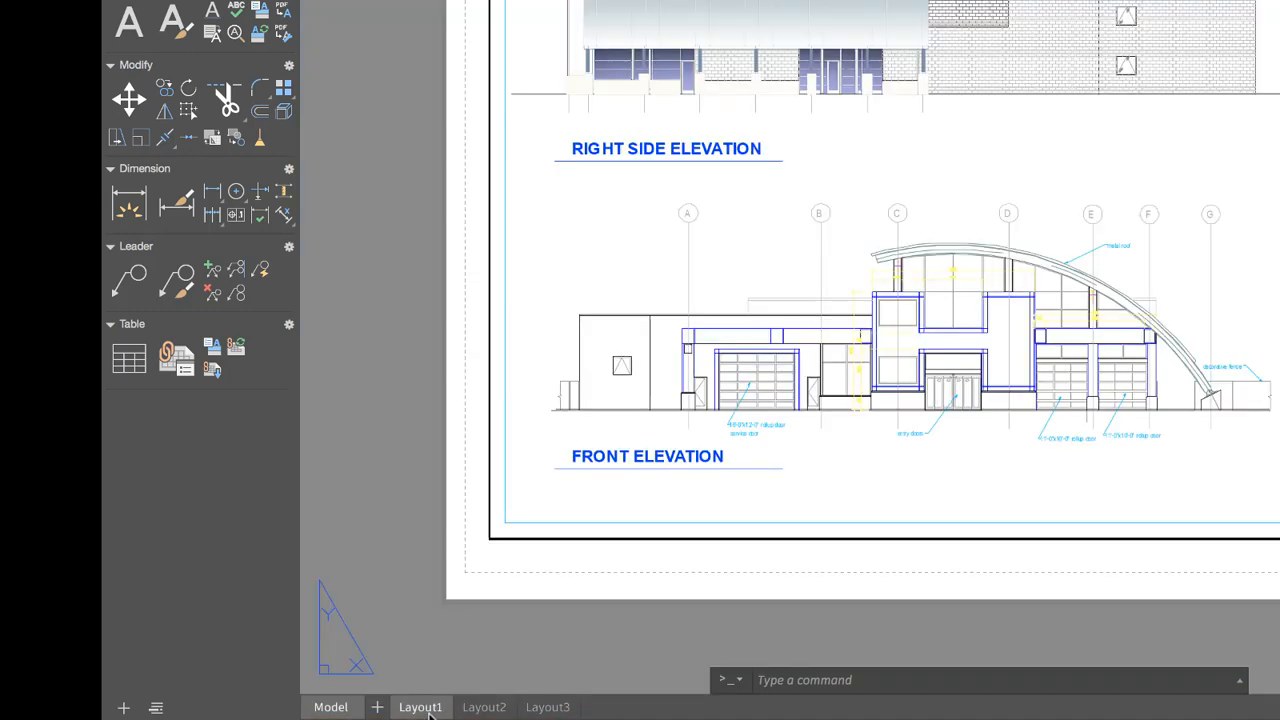
mouse_move(408, 617)
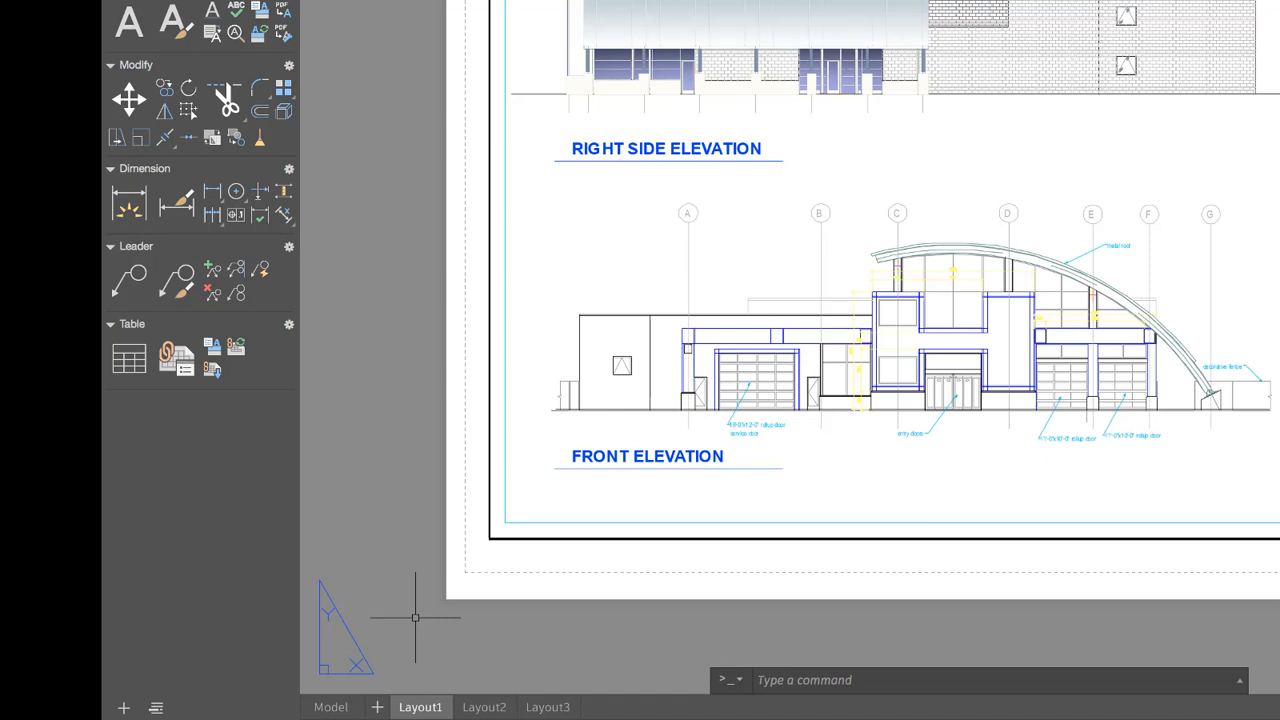
drag(425, 505, 380, 690)
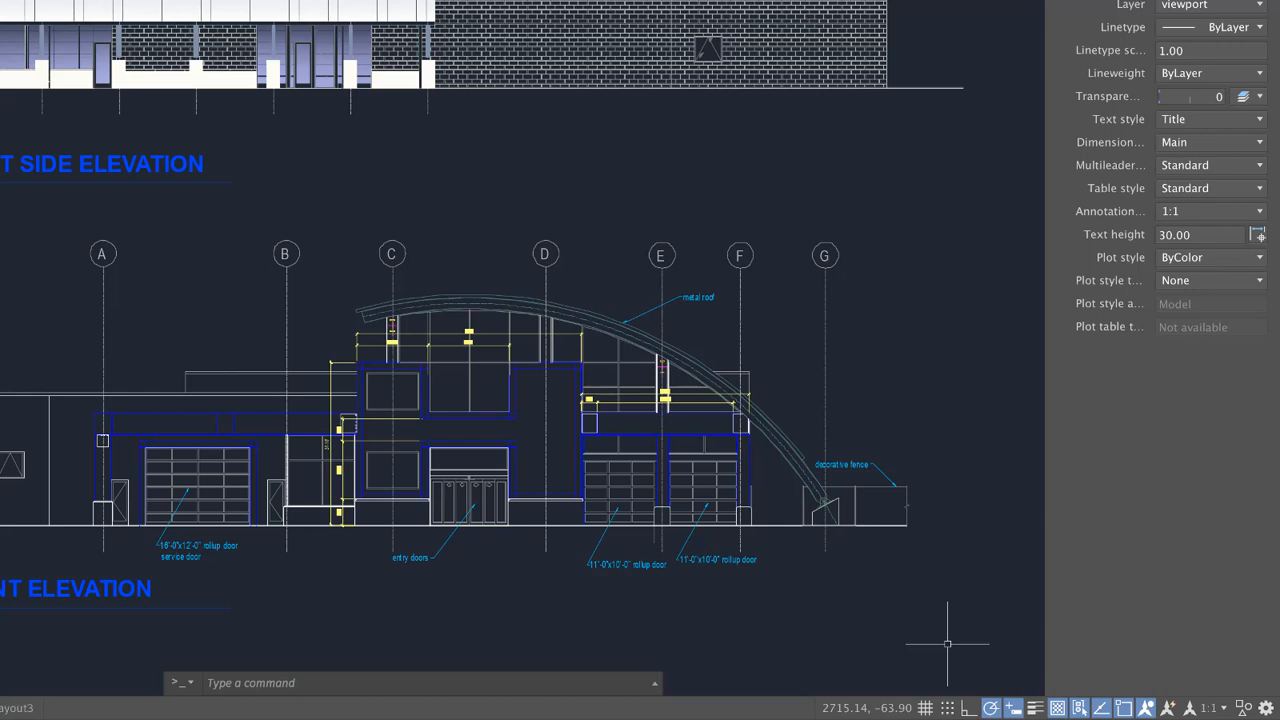
mouse_move(1126, 663)
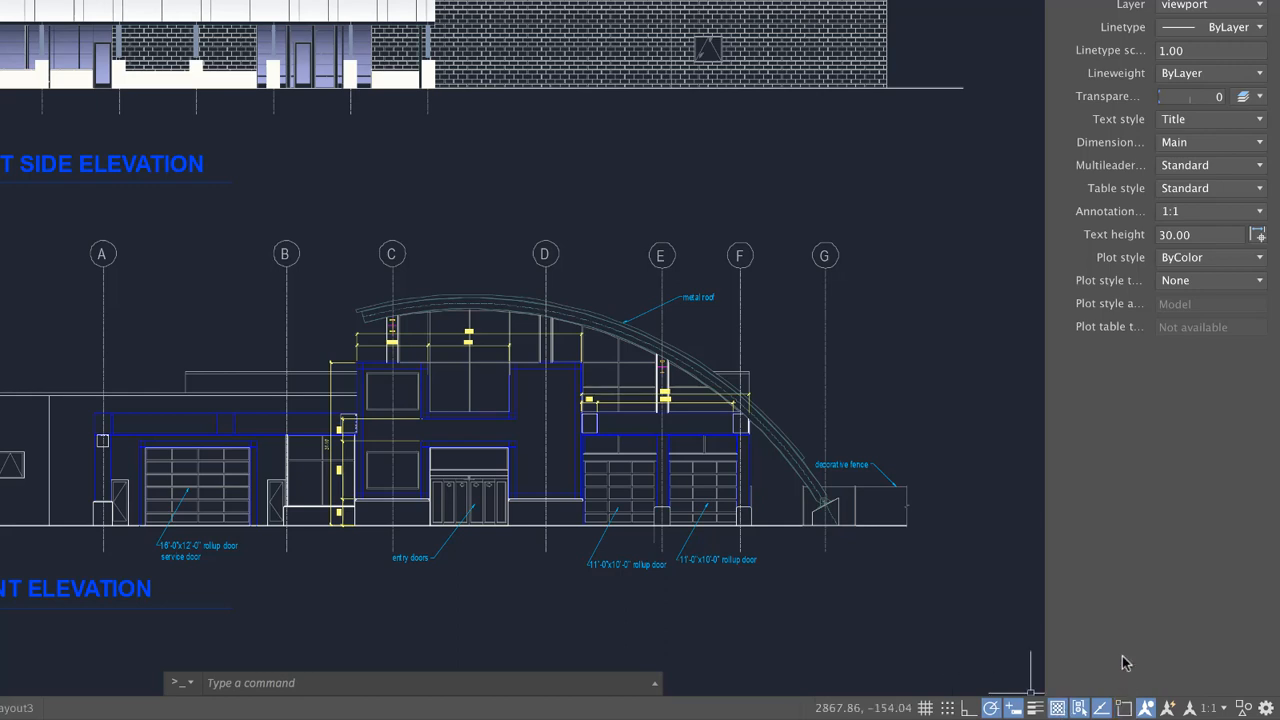
mouse_move(1158, 633)
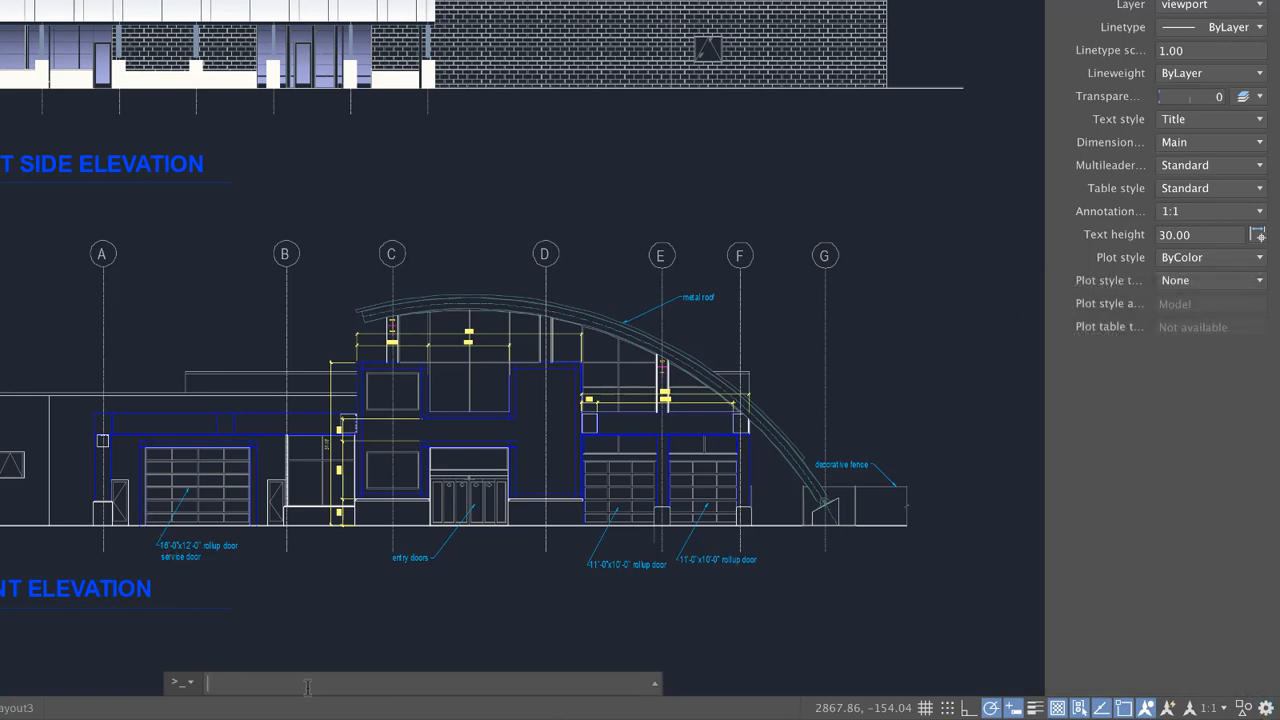
Enter C on the command line to list suggestions like CIRCLE.
text(c)
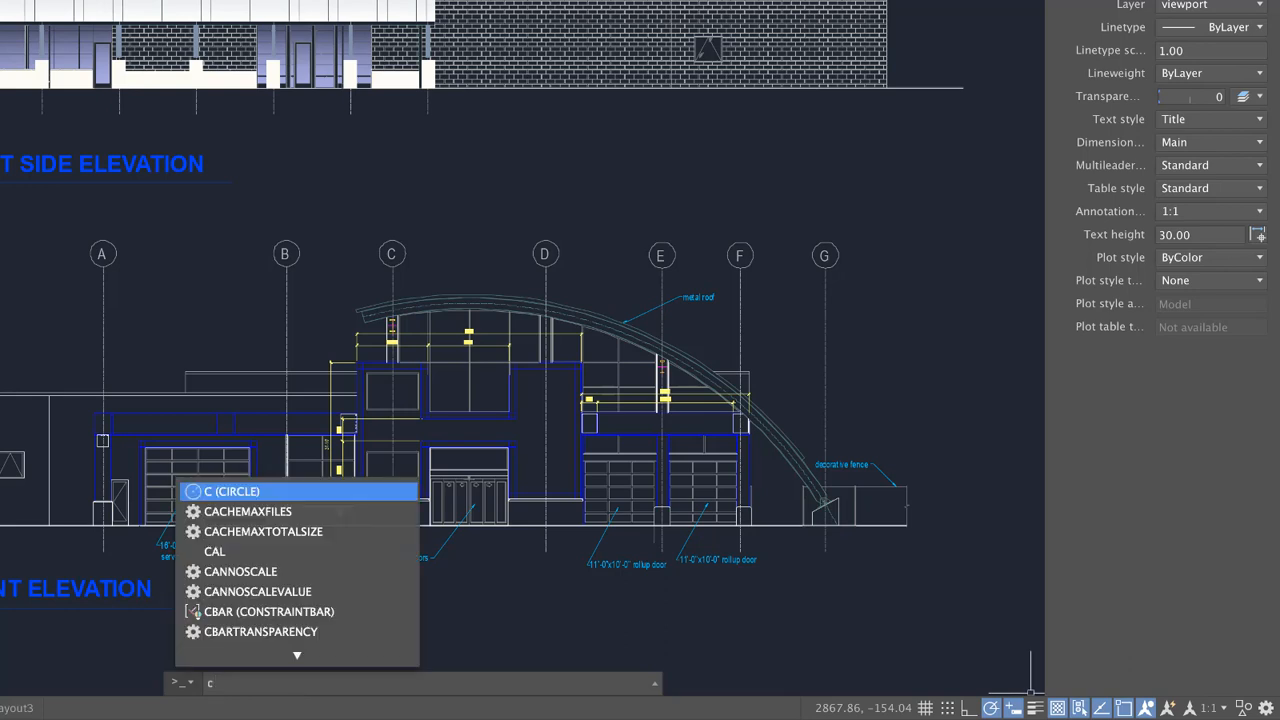